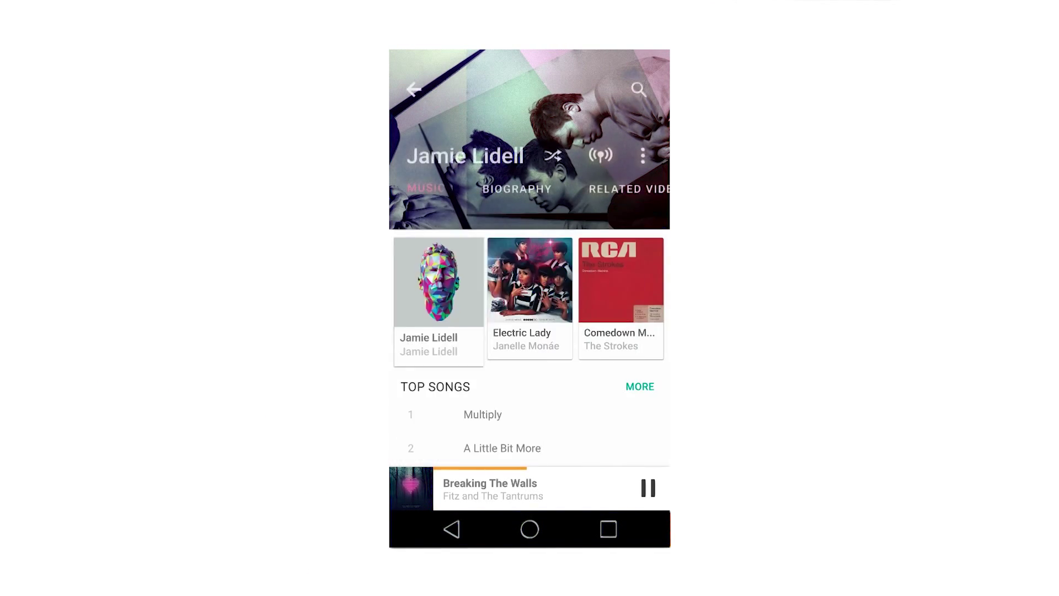
- Open the Jamie Lidell album from the artist page and scroll through its track list
click(438, 281)
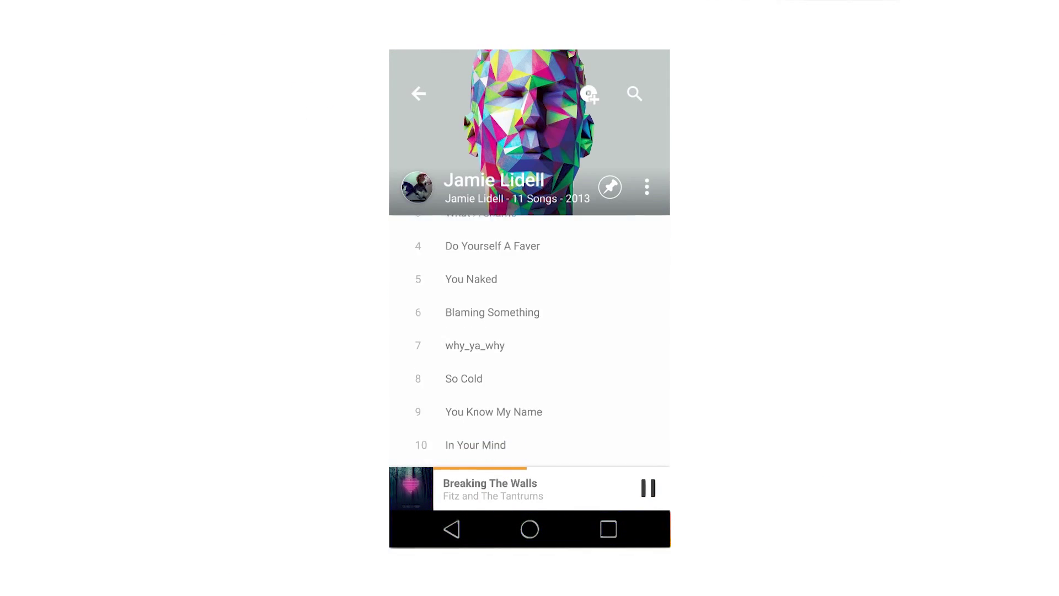
scroll(down, 3)
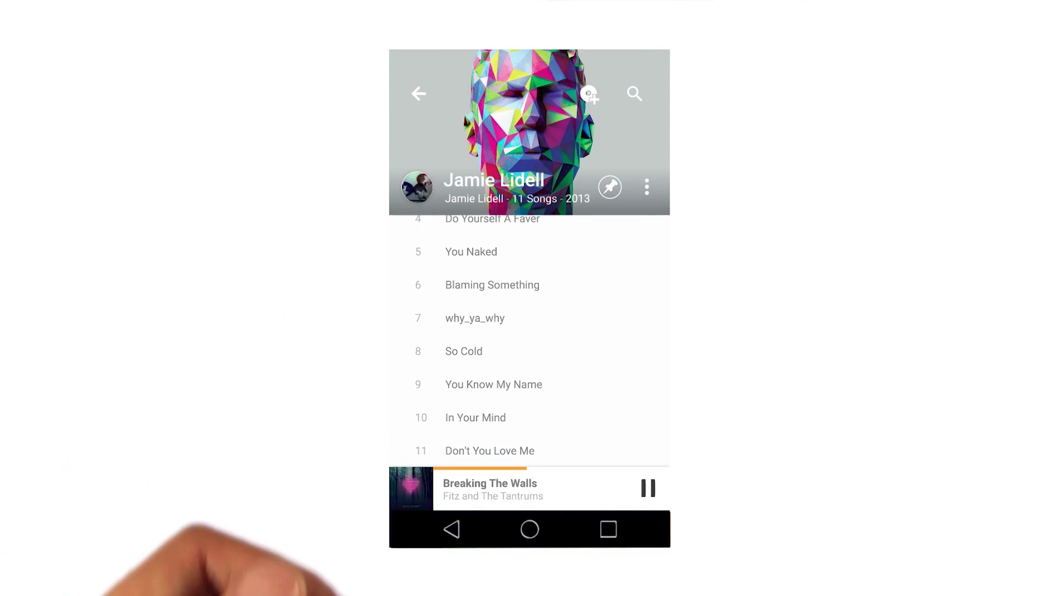
scroll(down, 3)
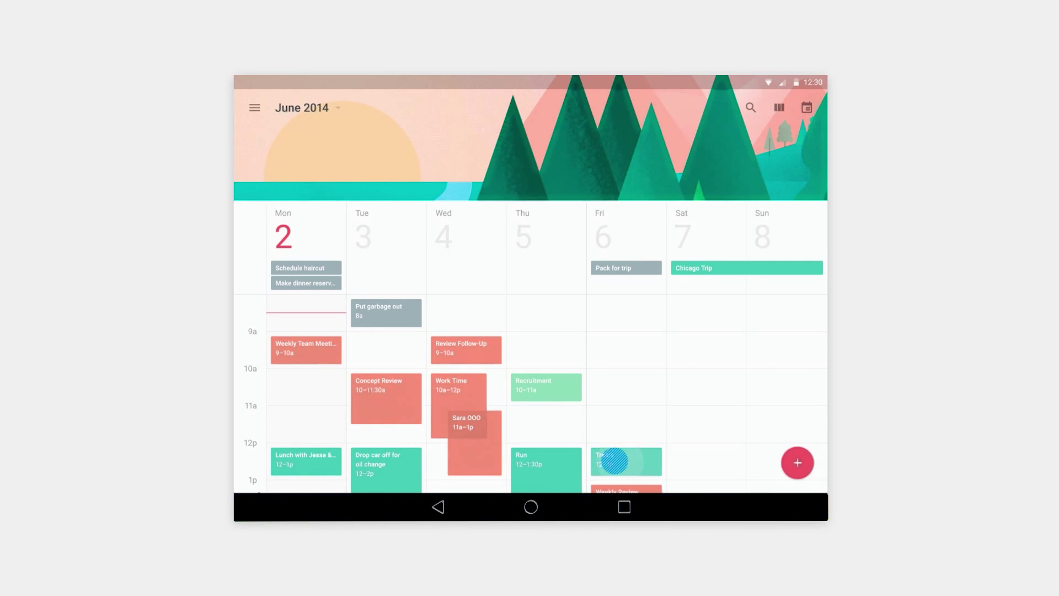
- Expand Friday's 12–1p Treats at Dandelion Chocolate event into its detail card
click(625, 461)
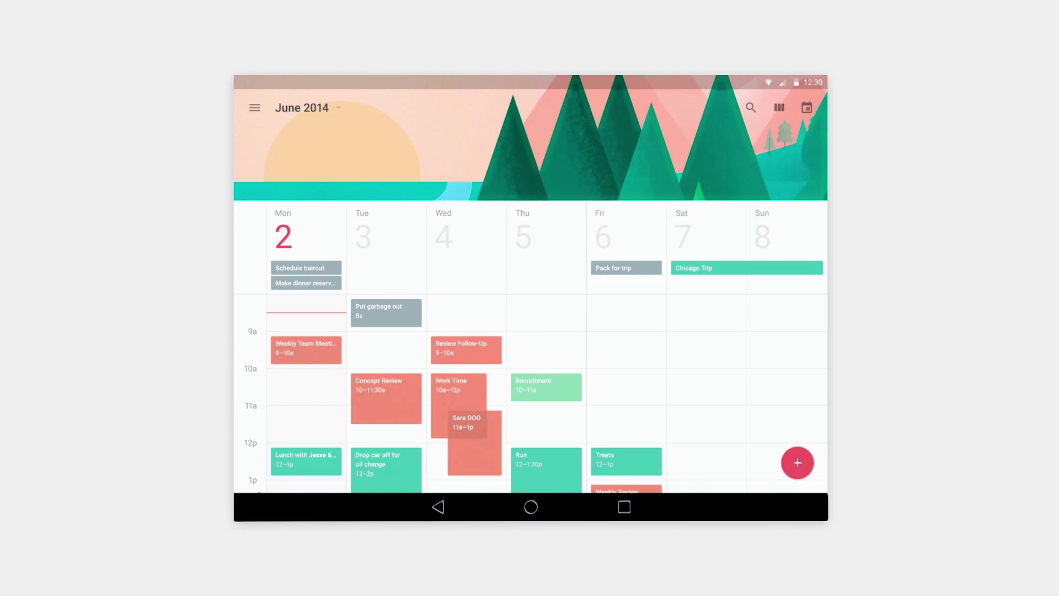
click(625, 459)
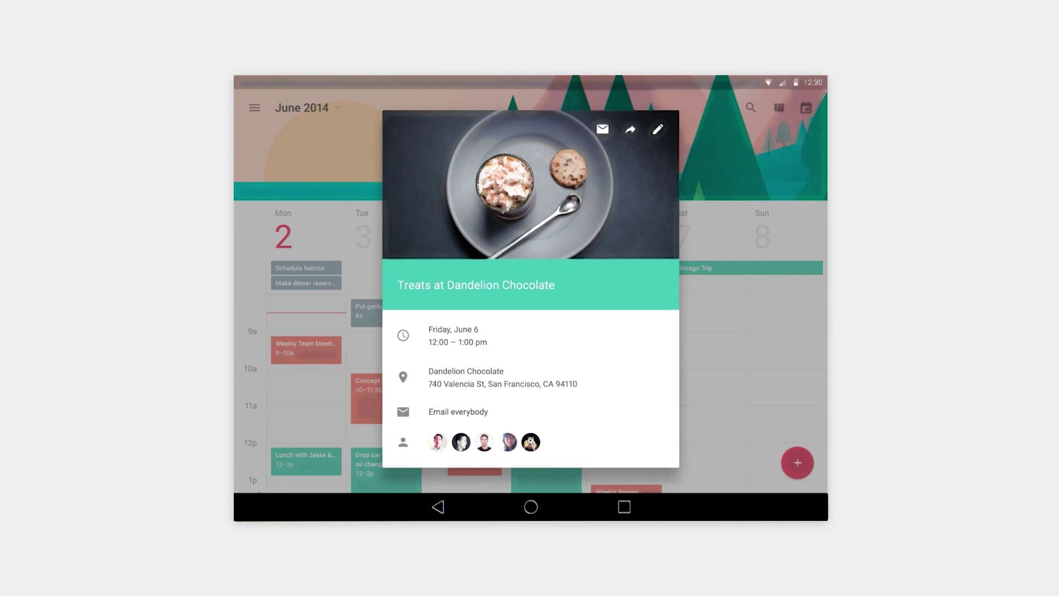